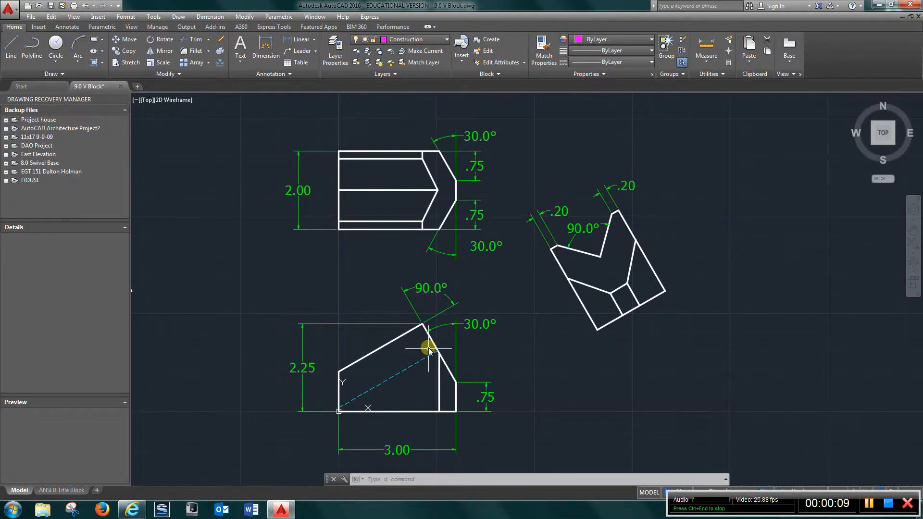
{"action": "mouse_move", "coordinate": [394, 358]}
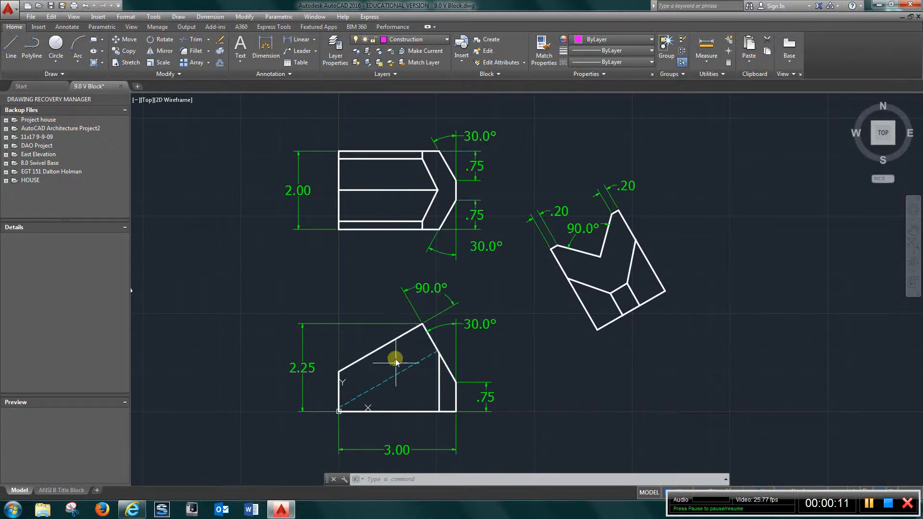
{"action": "mouse_move", "coordinate": [518, 263]}
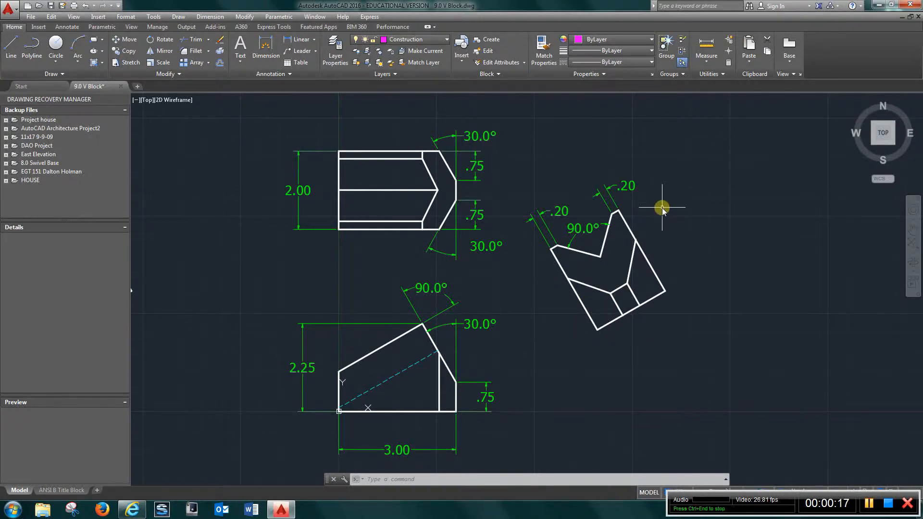
{"action": "mouse_move", "coordinate": [652, 219]}
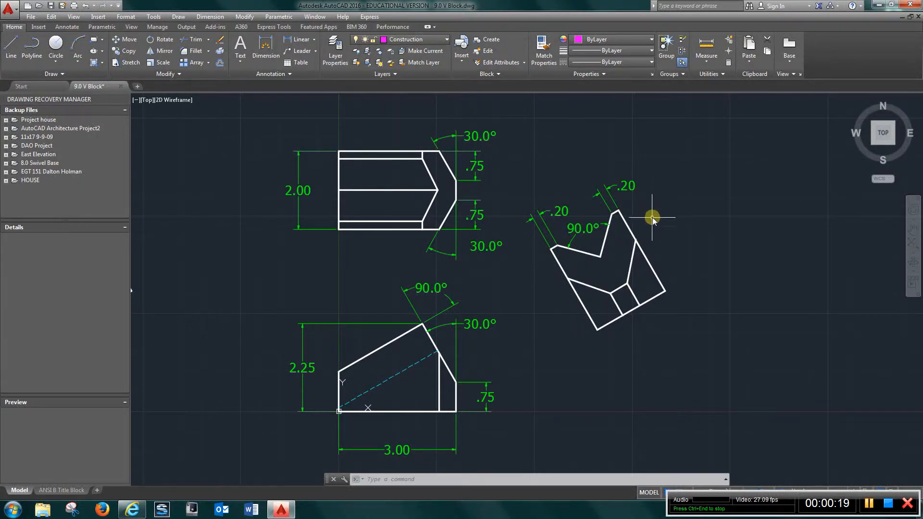
{"action": "mouse_move", "coordinate": [550, 311]}
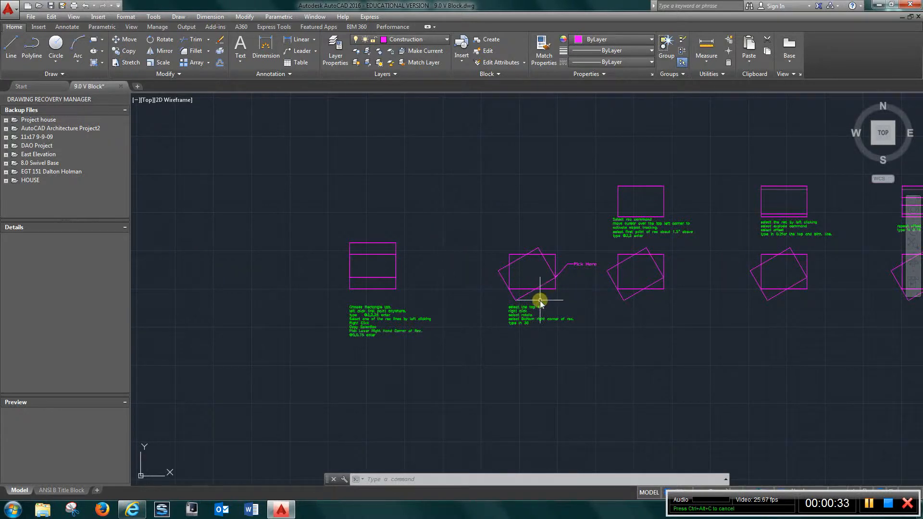
{"action": "mouse_move", "coordinate": [380, 297]}
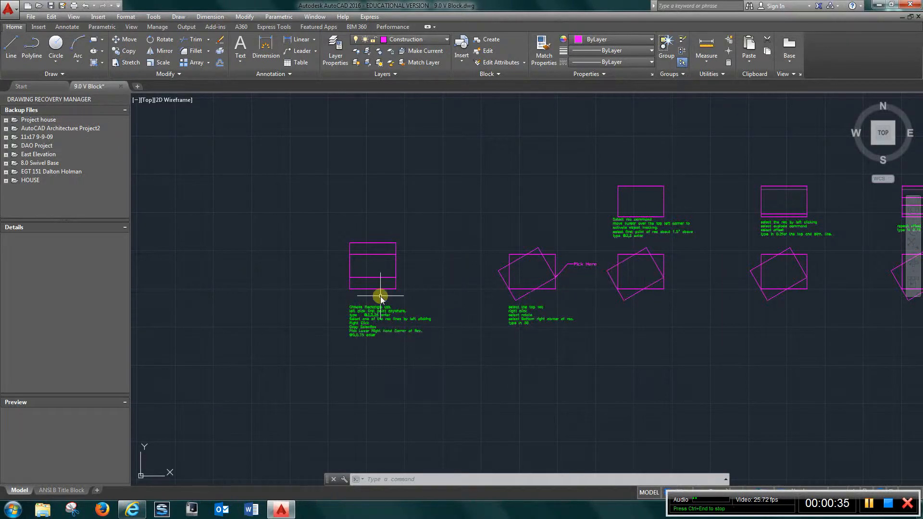
Zoom to bring the Rectangle, Copy and Rotate tutorial notes into view.
{"action": "scroll", "scroll_direction": "down", "scroll_amount": 3}
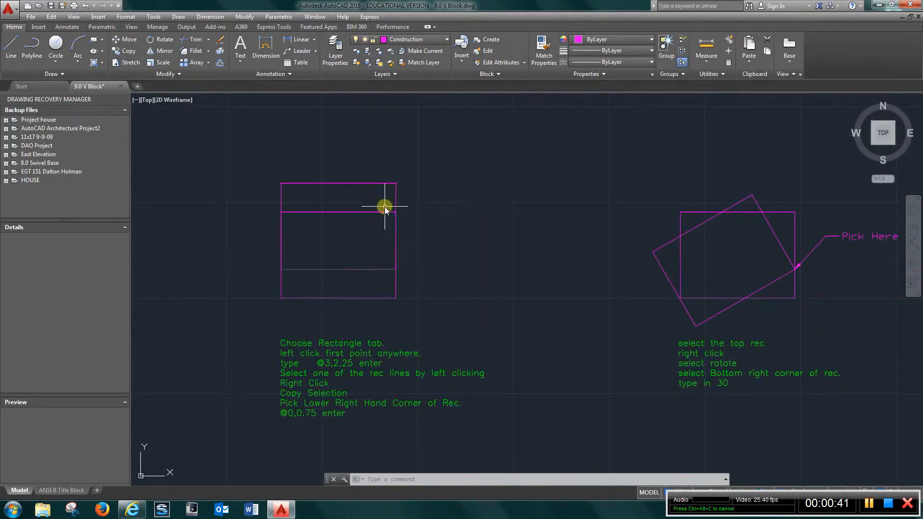
{"action": "mouse_move", "coordinate": [380, 213]}
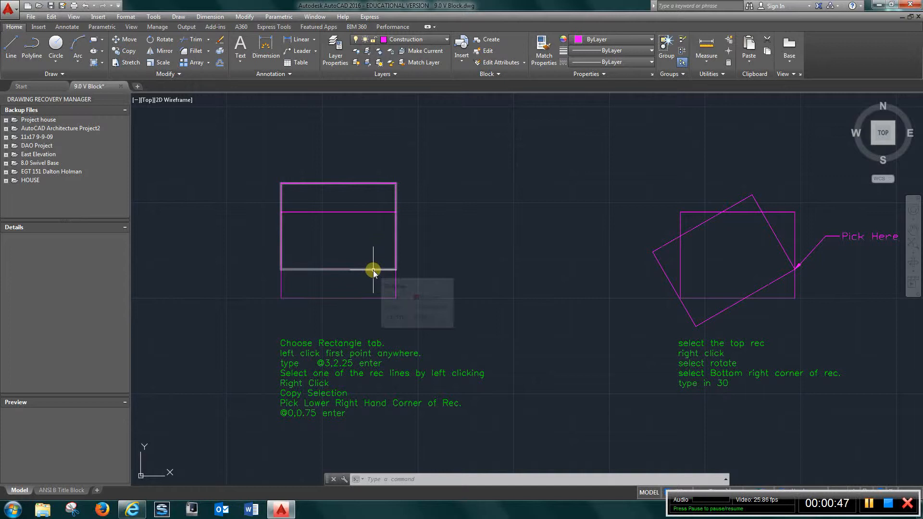
{"action": "mouse_move", "coordinate": [373, 271]}
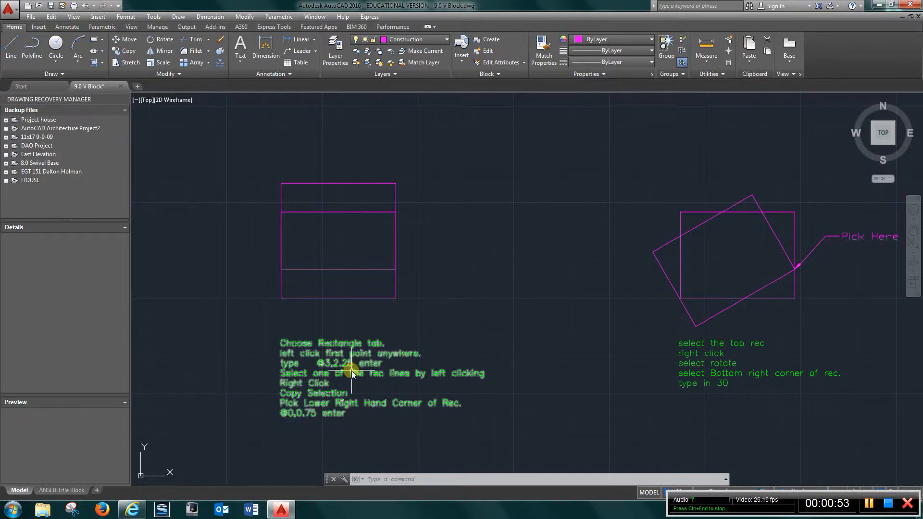
{"action": "mouse_move", "coordinate": [383, 387]}
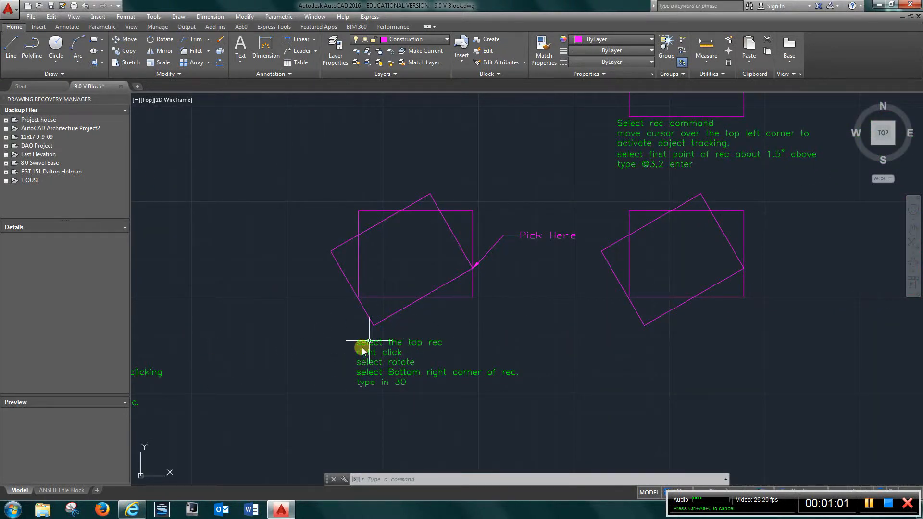
{"action": "mouse_move", "coordinate": [388, 206]}
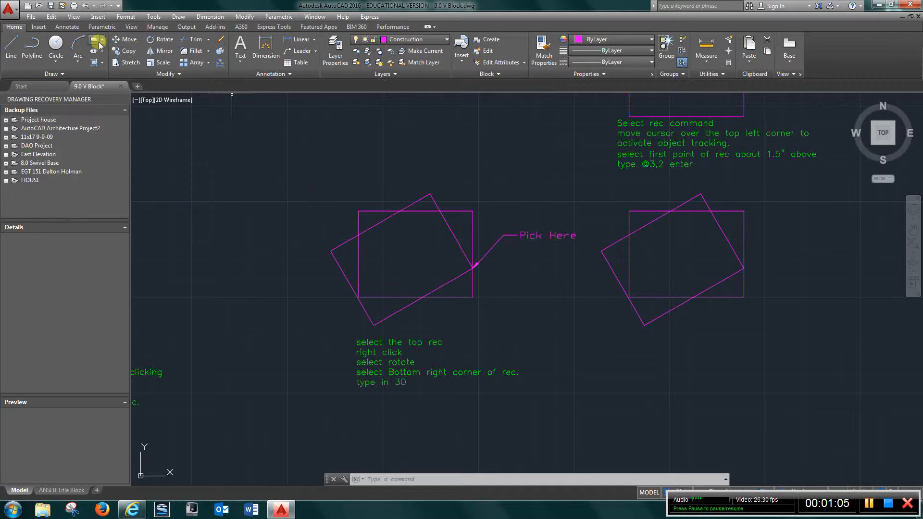
{"action": "mouse_move", "coordinate": [93, 45]}
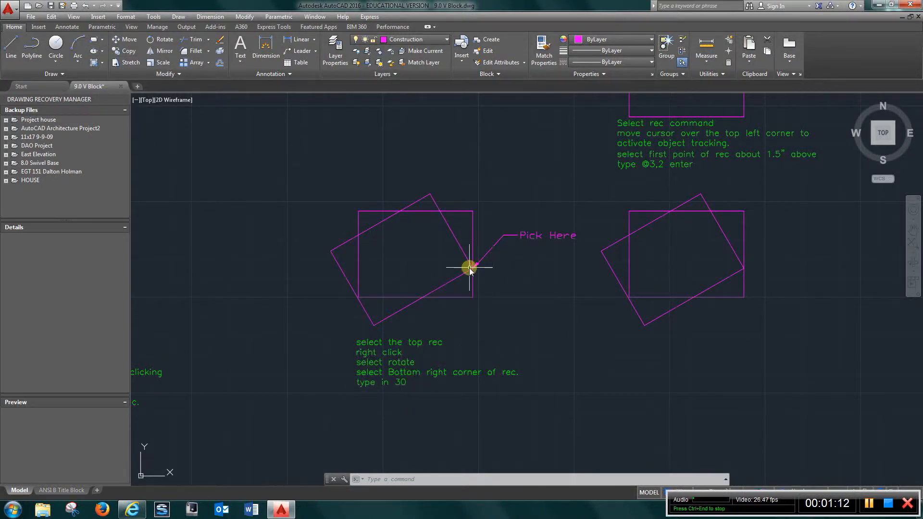
{"action": "mouse_move", "coordinate": [471, 268]}
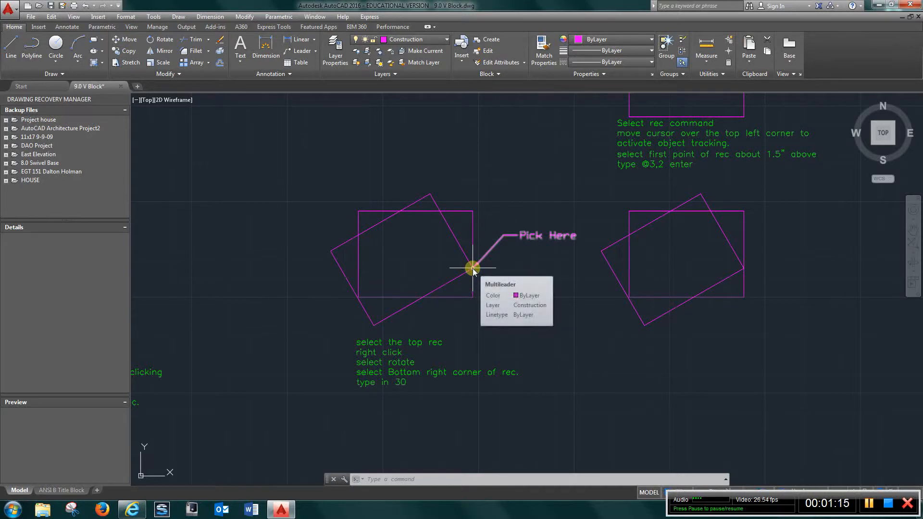
{"action": "mouse_move", "coordinate": [612, 331]}
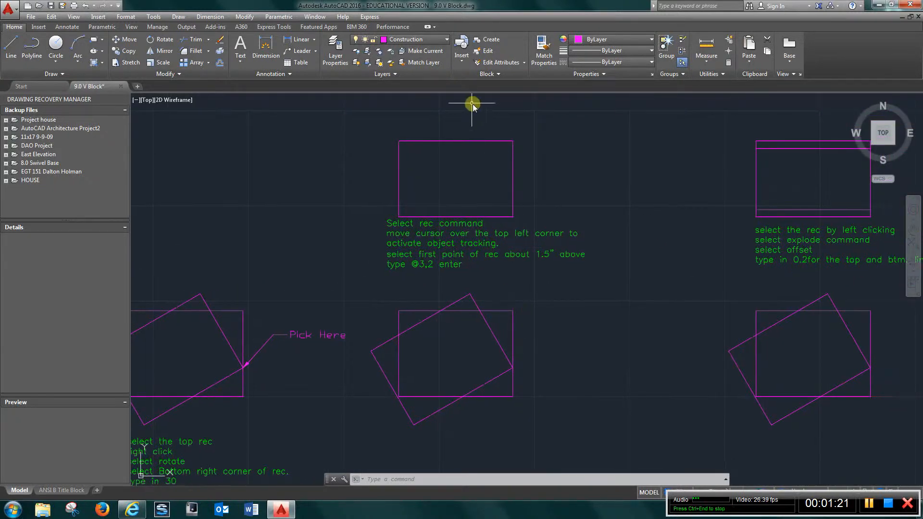
{"action": "mouse_move", "coordinate": [502, 247]}
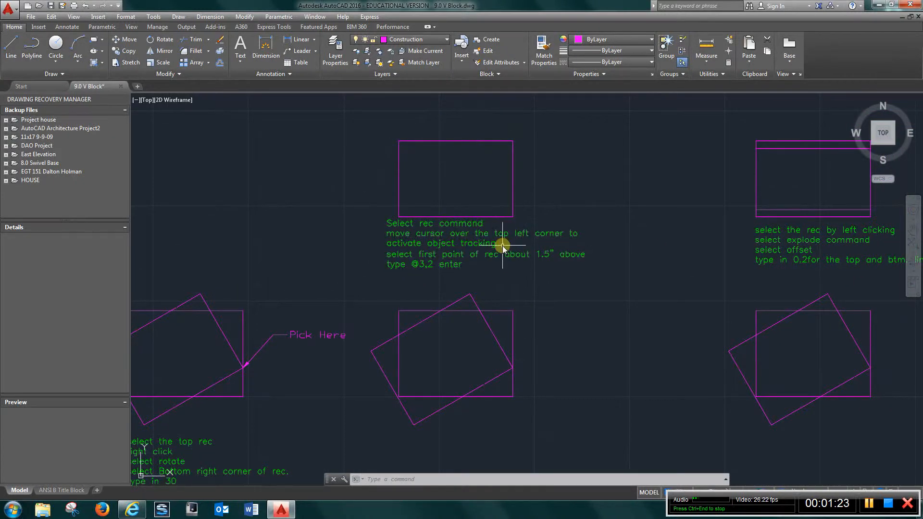
{"action": "mouse_move", "coordinate": [618, 266]}
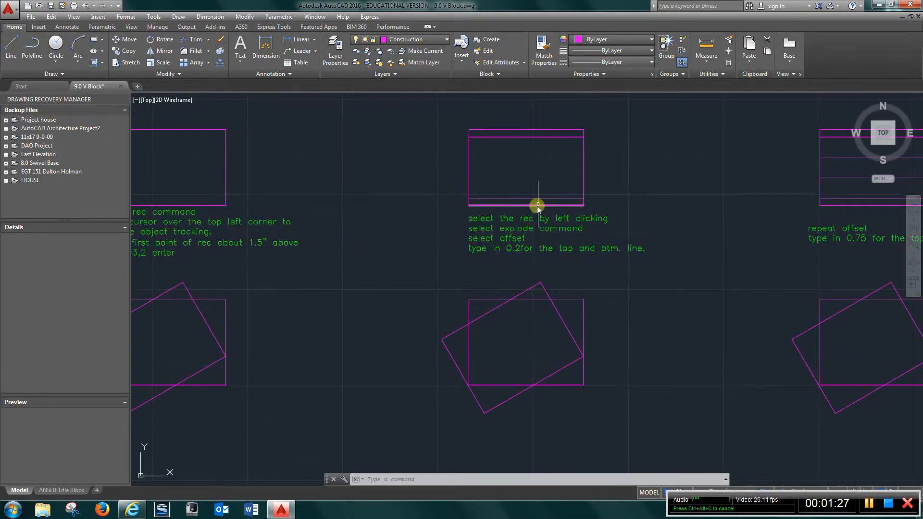
{"action": "mouse_move", "coordinate": [532, 250]}
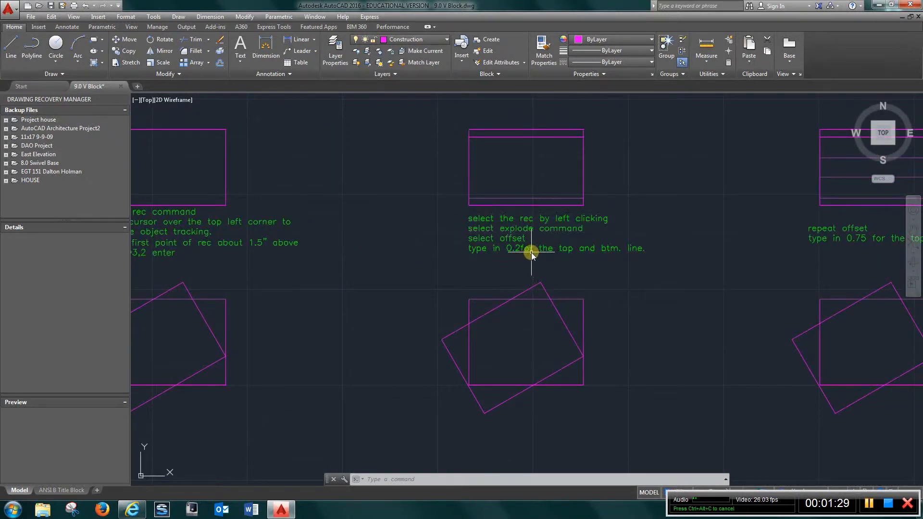
{"action": "mouse_move", "coordinate": [532, 151]}
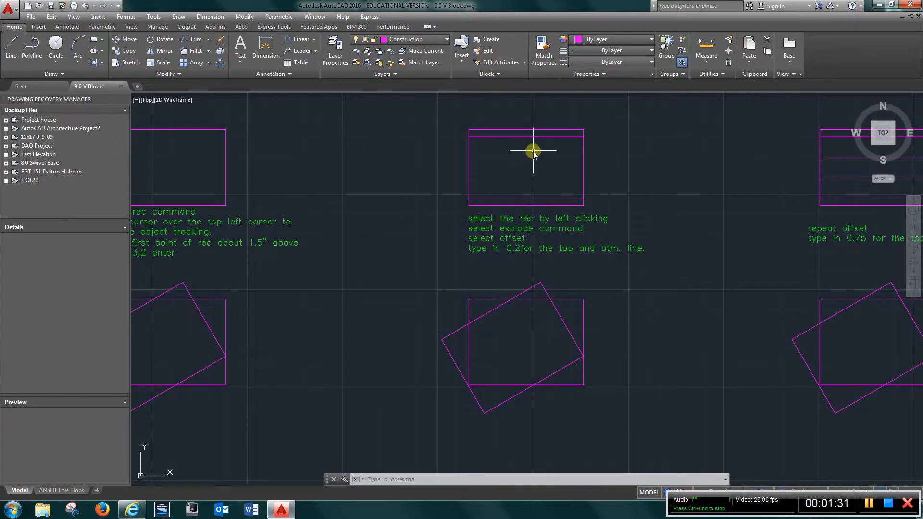
{"action": "mouse_move", "coordinate": [518, 261]}
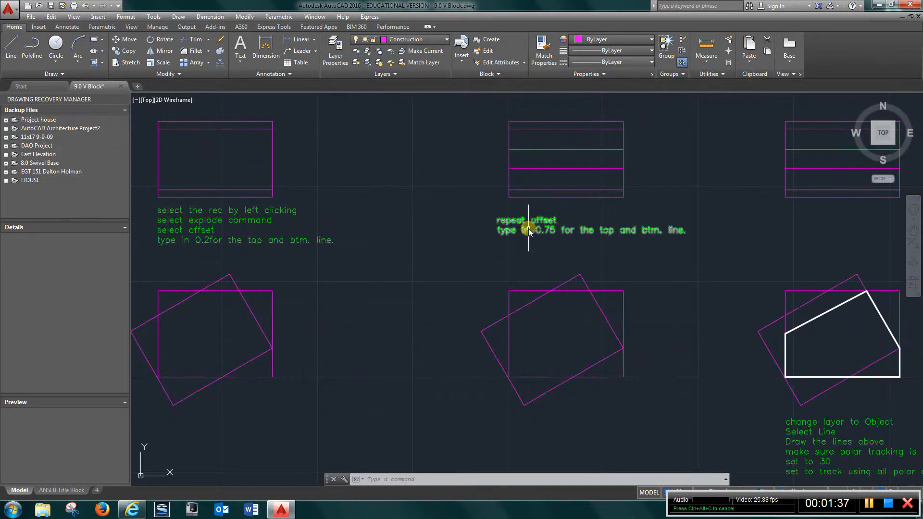
{"action": "mouse_move", "coordinate": [559, 152]}
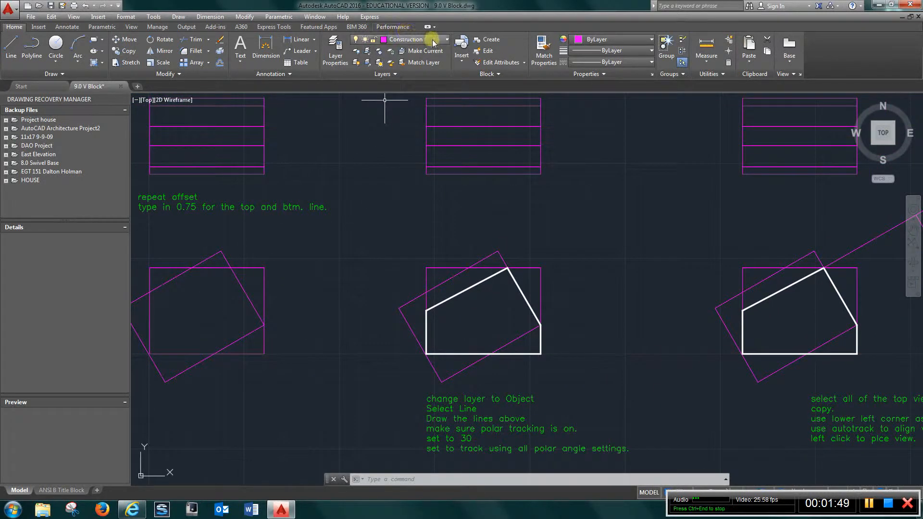
Make Object the current layer from the Layers dropdown.
{"action": "left_click", "coordinate": [445, 39]}
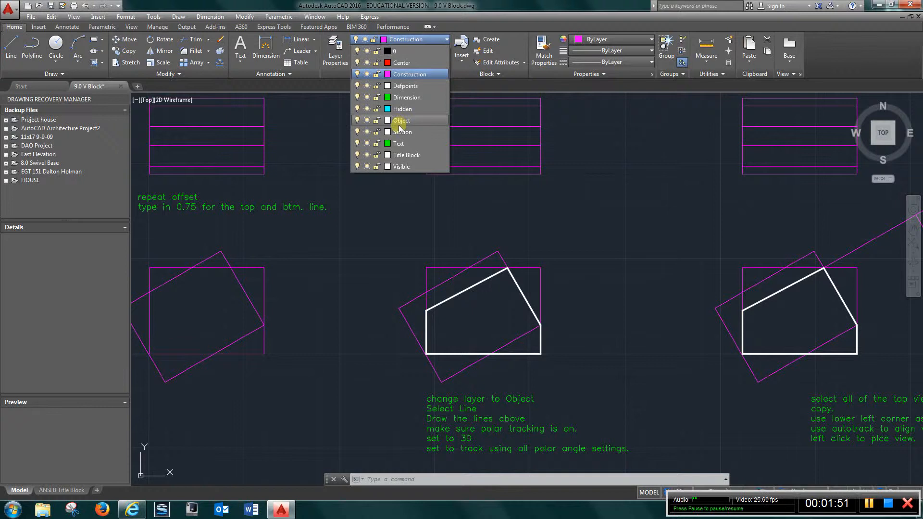
{"action": "left_click", "coordinate": [402, 121]}
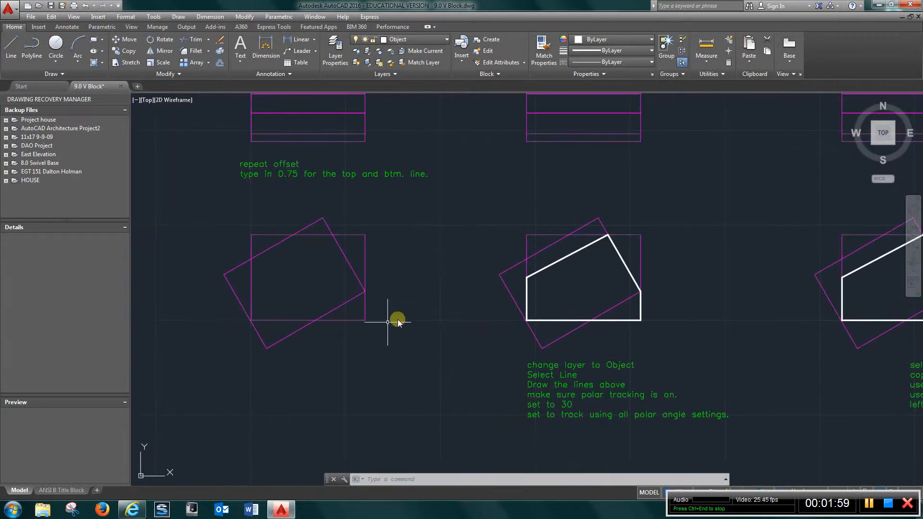
{"action": "mouse_move", "coordinate": [366, 323]}
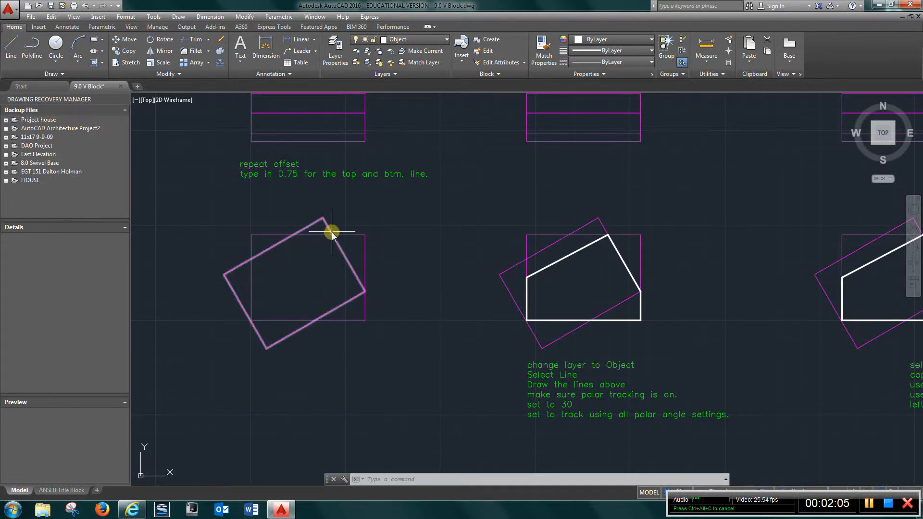
{"action": "mouse_move", "coordinate": [332, 232]}
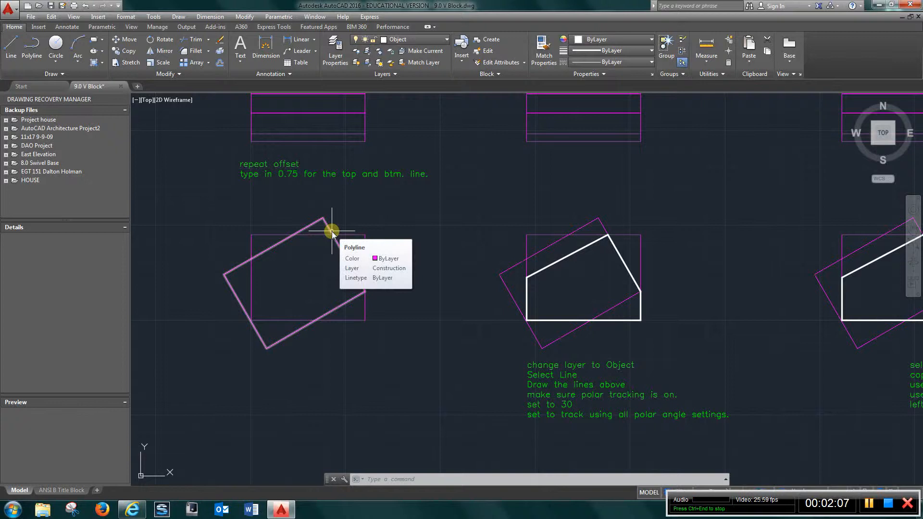
{"action": "mouse_move", "coordinate": [366, 319]}
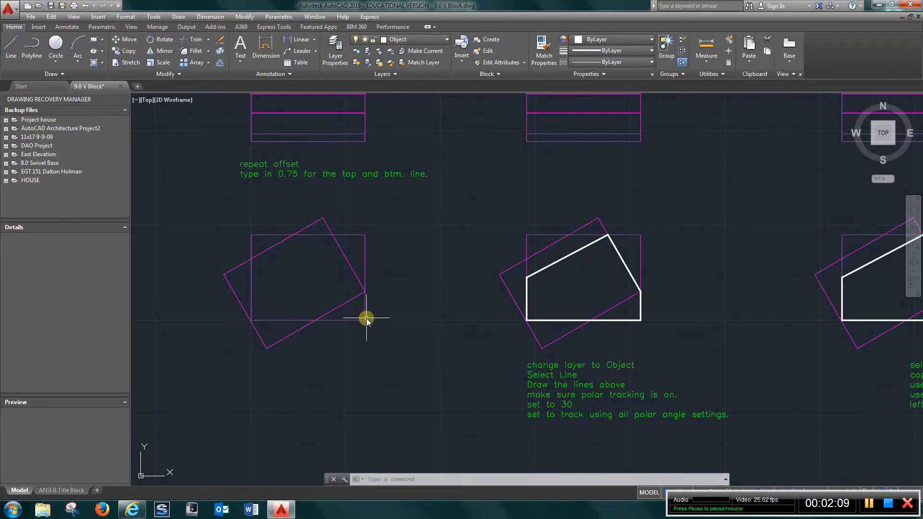
{"action": "mouse_move", "coordinate": [308, 269]}
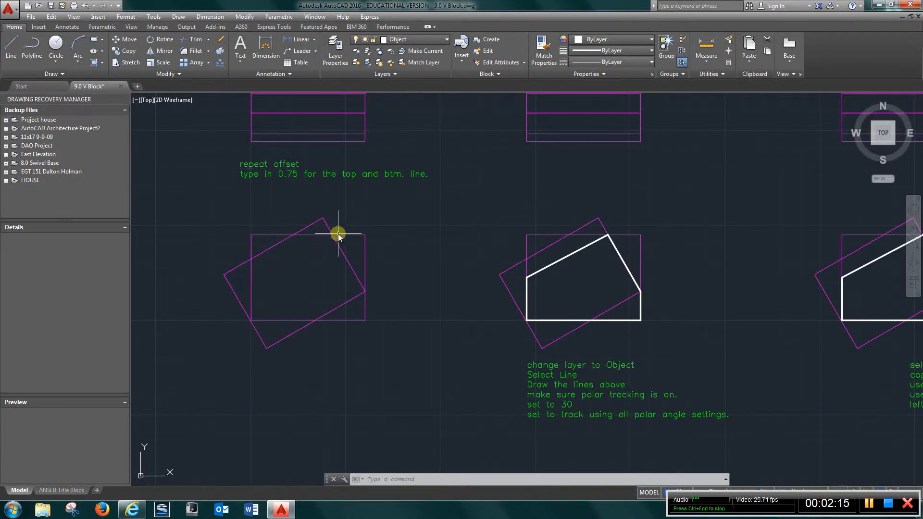
{"action": "mouse_move", "coordinate": [178, 304]}
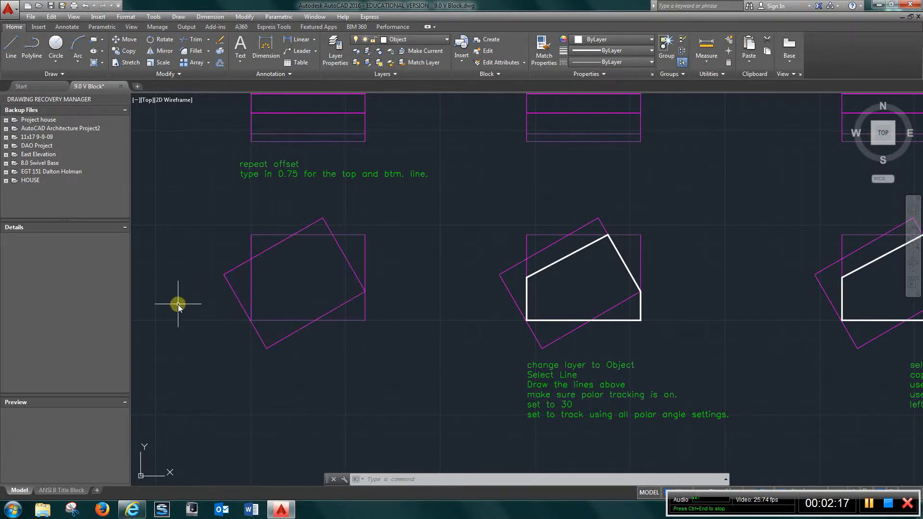
{"action": "mouse_move", "coordinate": [538, 310]}
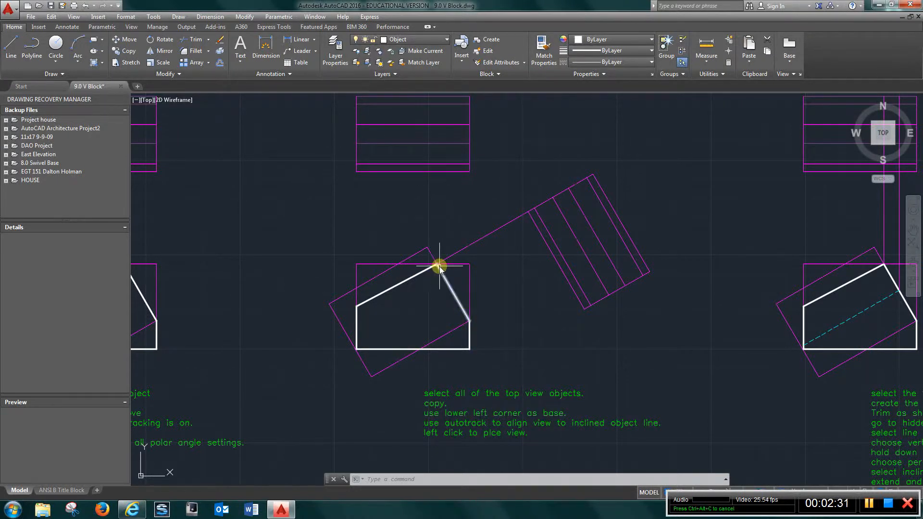
{"action": "mouse_move", "coordinate": [372, 292]}
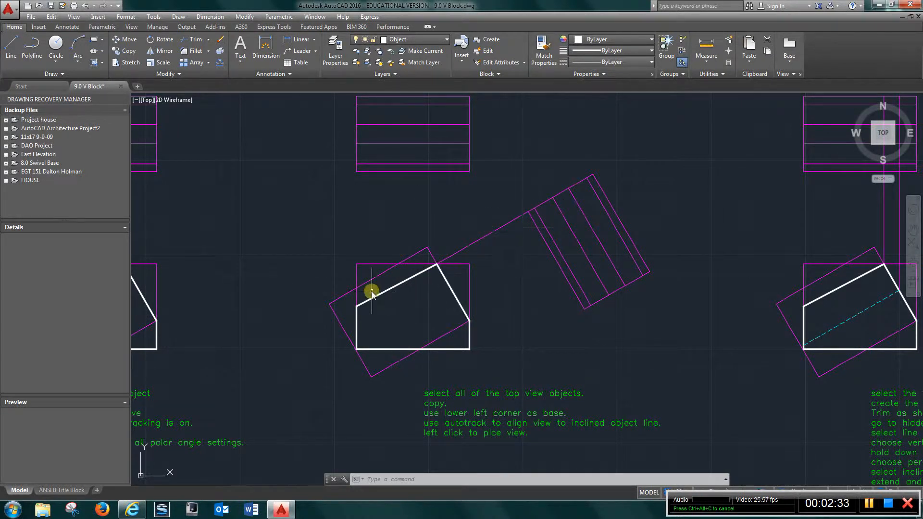
{"action": "mouse_move", "coordinate": [486, 244]}
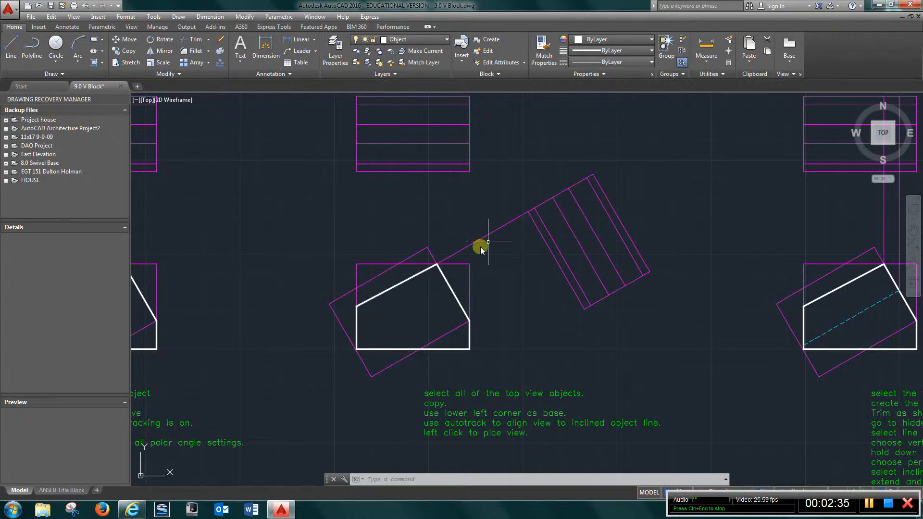
{"action": "mouse_move", "coordinate": [571, 291]}
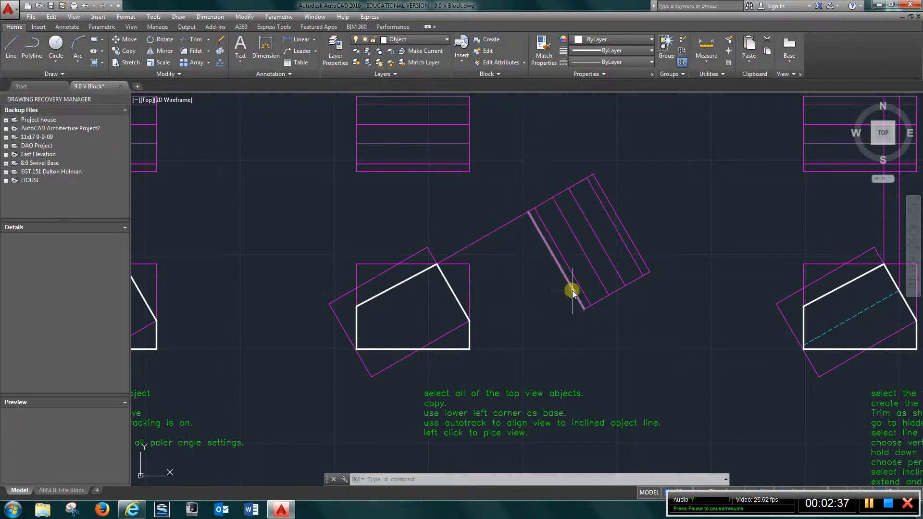
{"action": "mouse_move", "coordinate": [573, 293]}
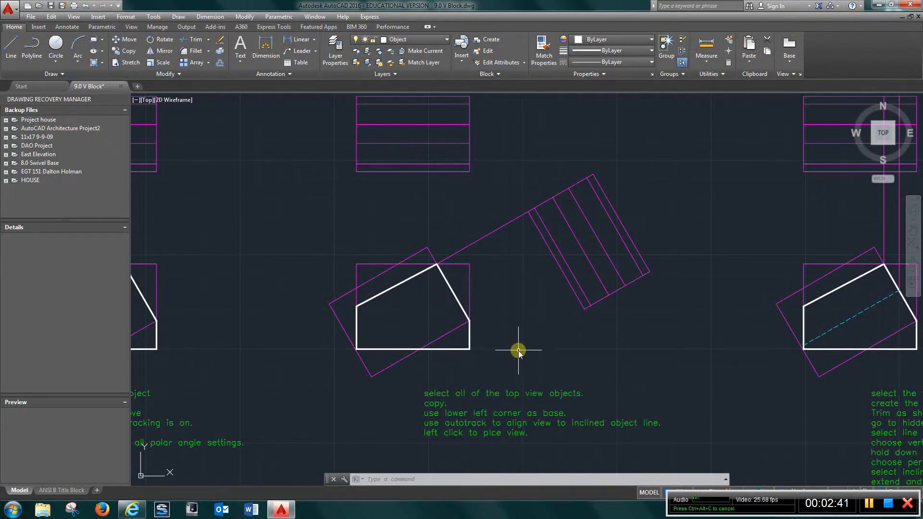
{"action": "mouse_move", "coordinate": [513, 285]}
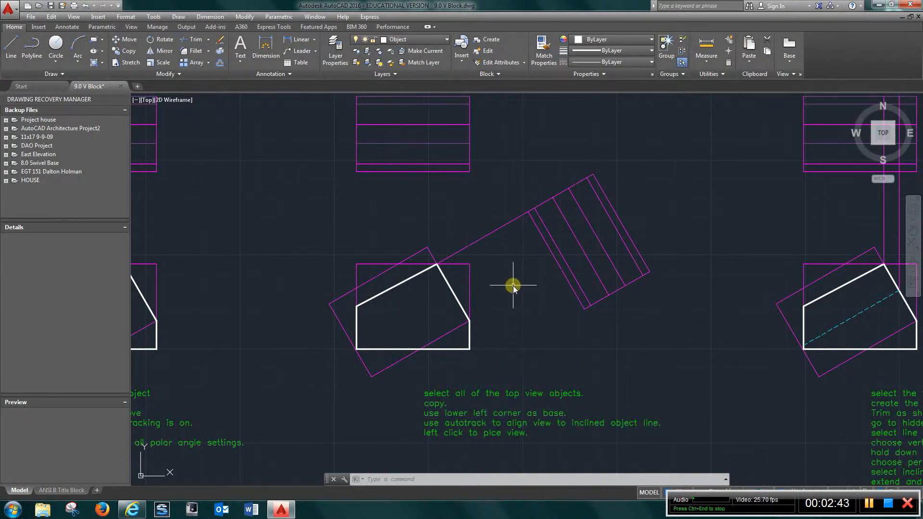
{"action": "mouse_move", "coordinate": [625, 310]}
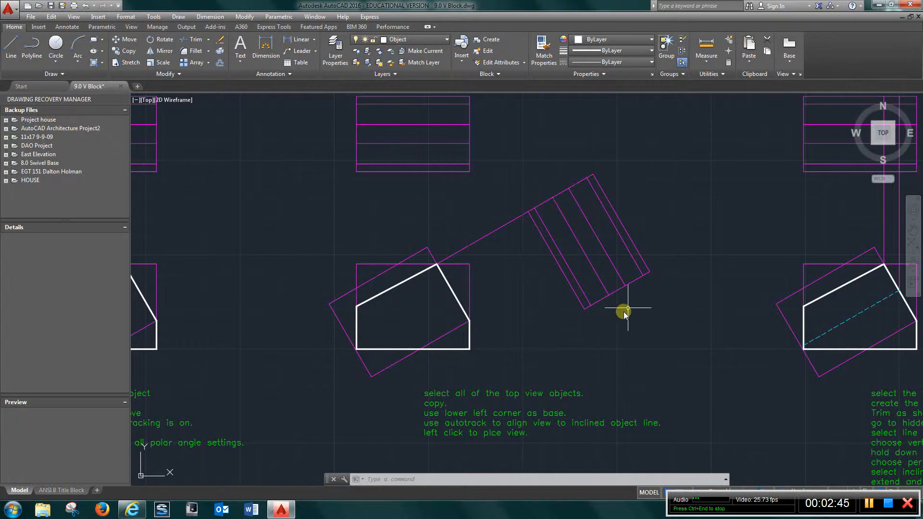
{"action": "mouse_move", "coordinate": [679, 310]}
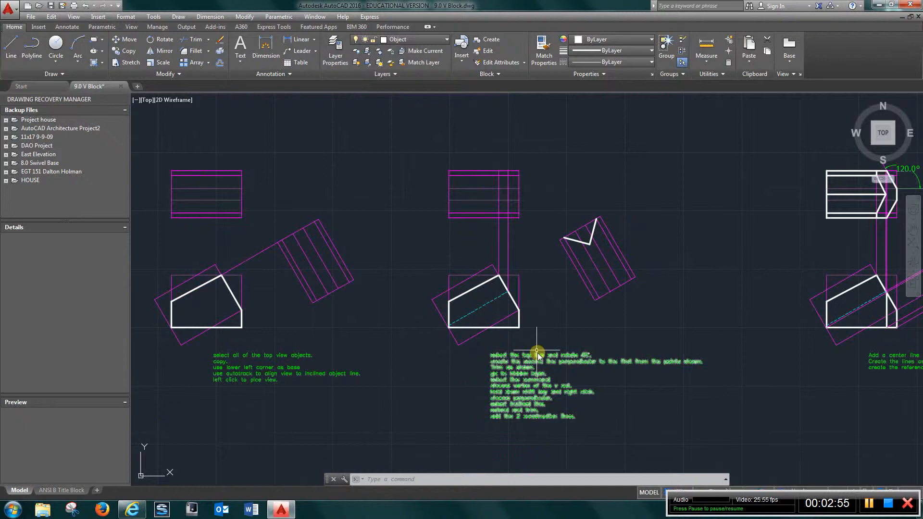
{"action": "mouse_move", "coordinate": [556, 266]}
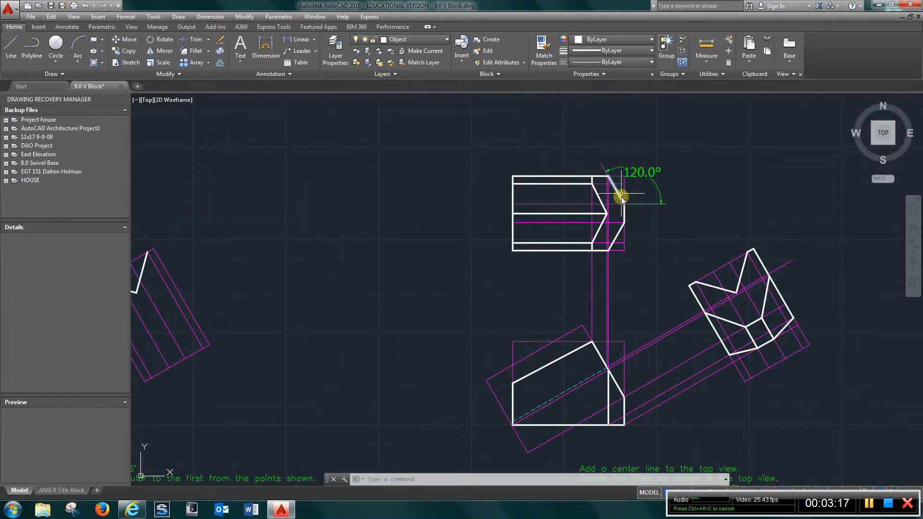
{"action": "mouse_move", "coordinate": [407, 97]}
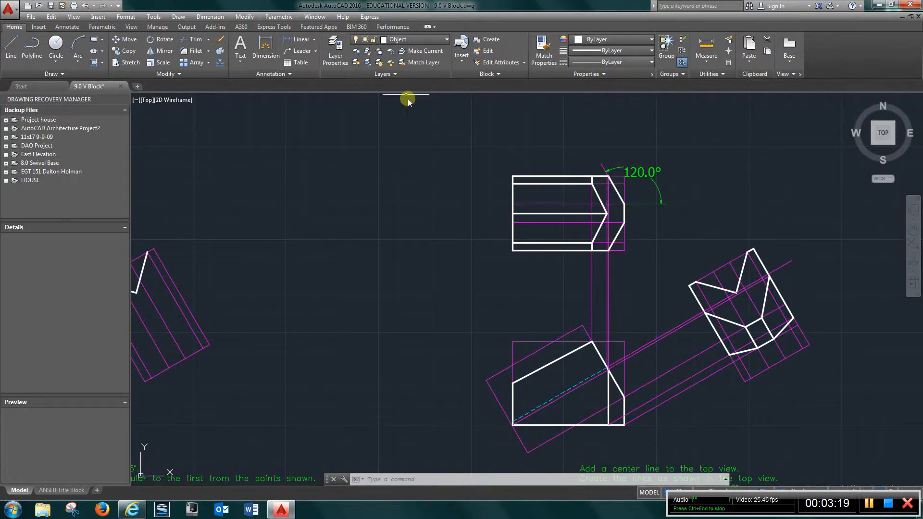
{"action": "mouse_move", "coordinate": [506, 181]}
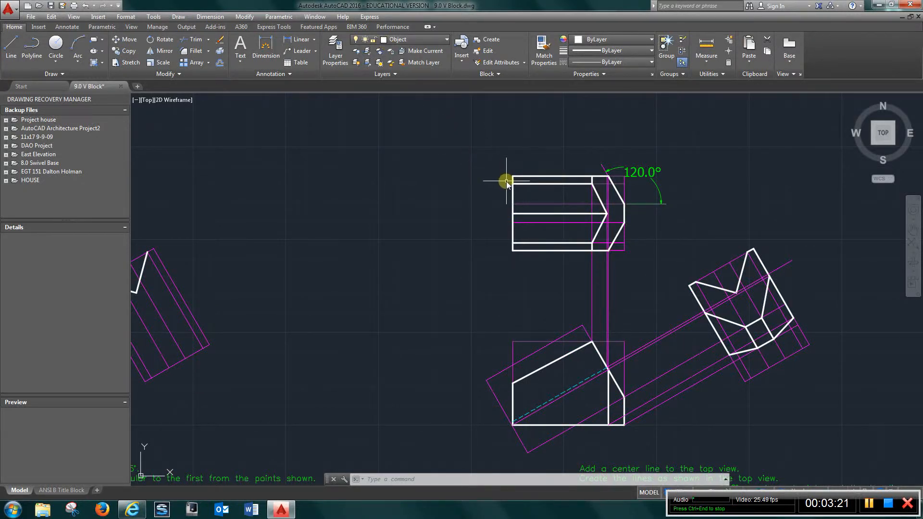
{"action": "scroll", "scroll_direction": "down", "scroll_amount": 3}
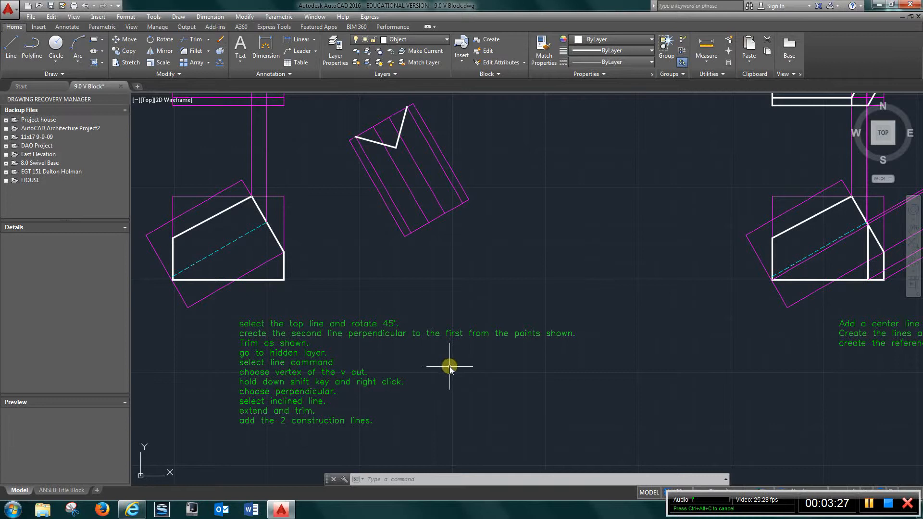
{"action": "mouse_move", "coordinate": [665, 271]}
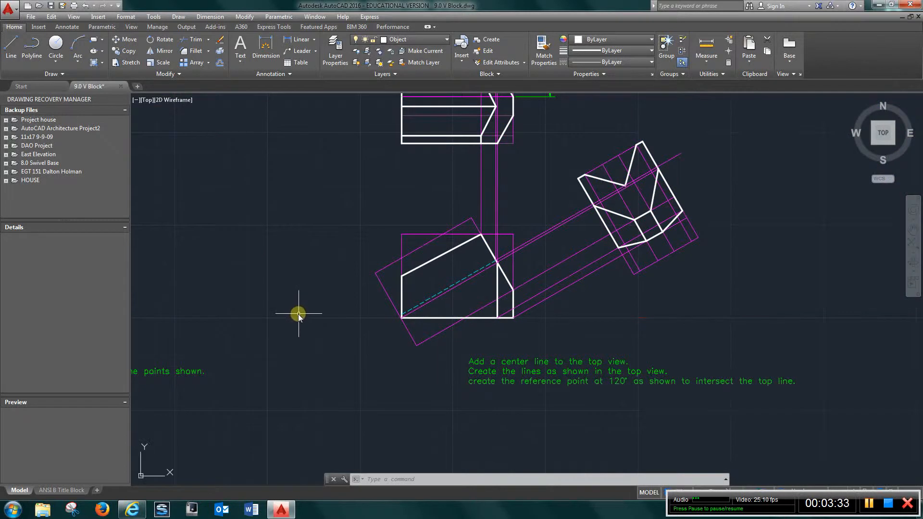
{"action": "mouse_move", "coordinate": [381, 329]}
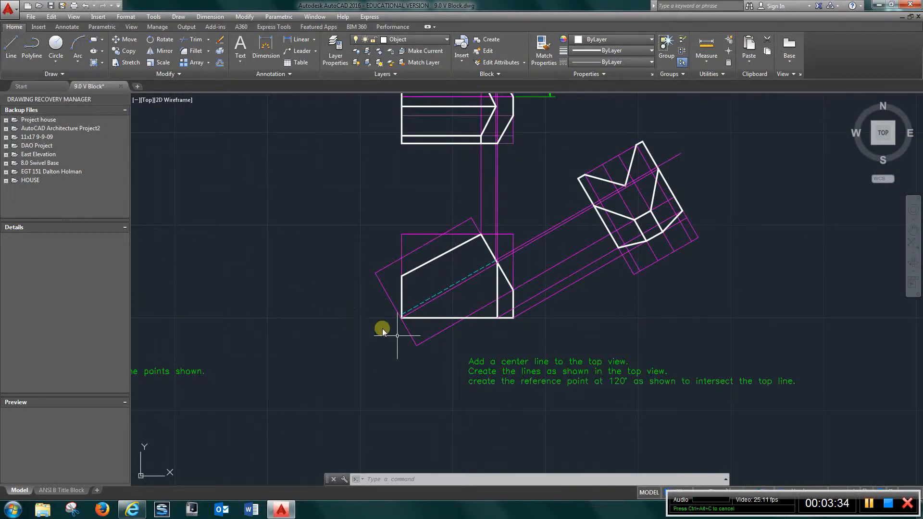
{"action": "mouse_move", "coordinate": [453, 394]}
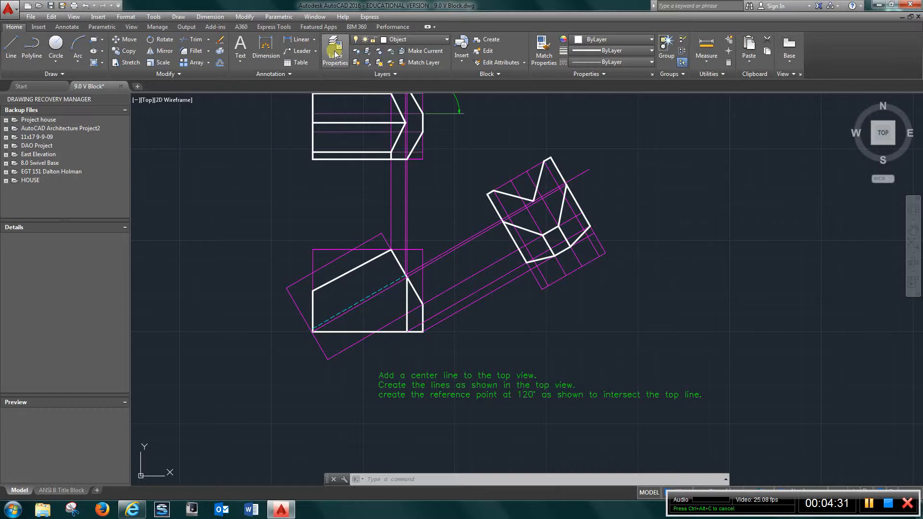
Bring up the Layer Properties list showing all 11 layers.
{"action": "left_click", "coordinate": [351, 50]}
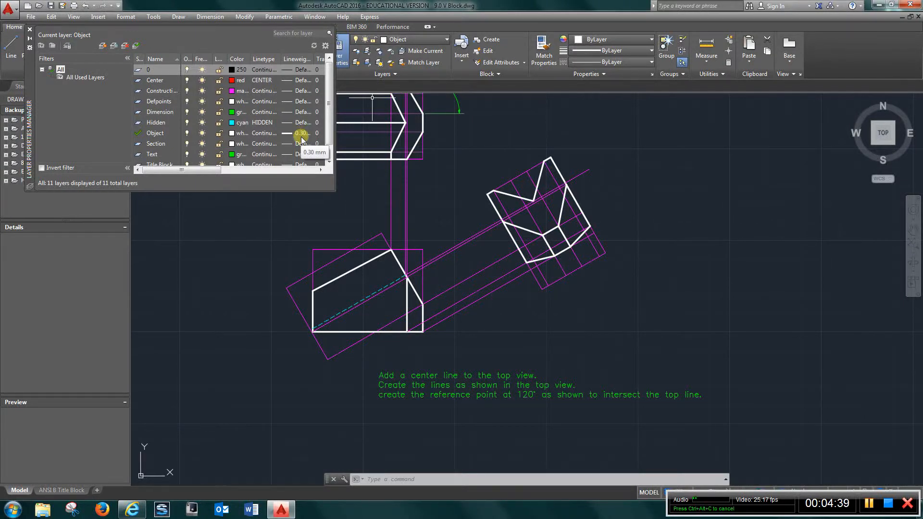
{"action": "mouse_move", "coordinate": [303, 82]}
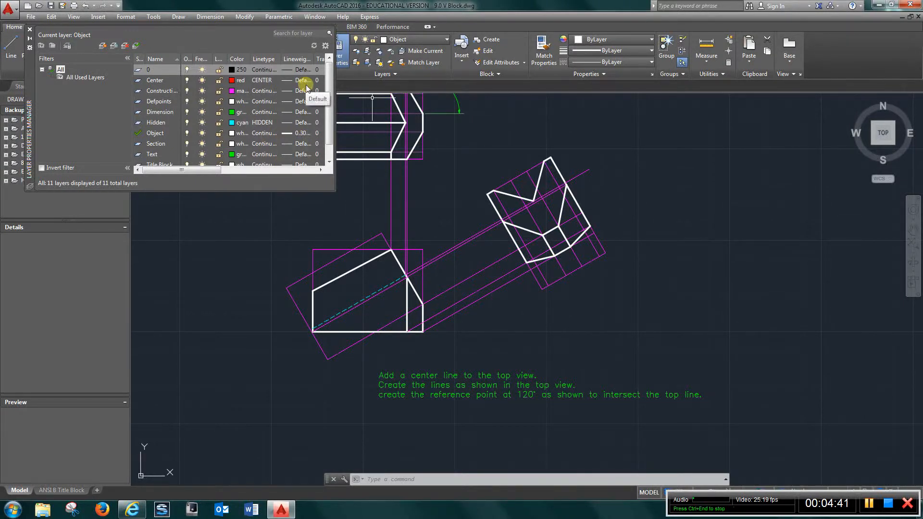
{"action": "mouse_move", "coordinate": [286, 138]}
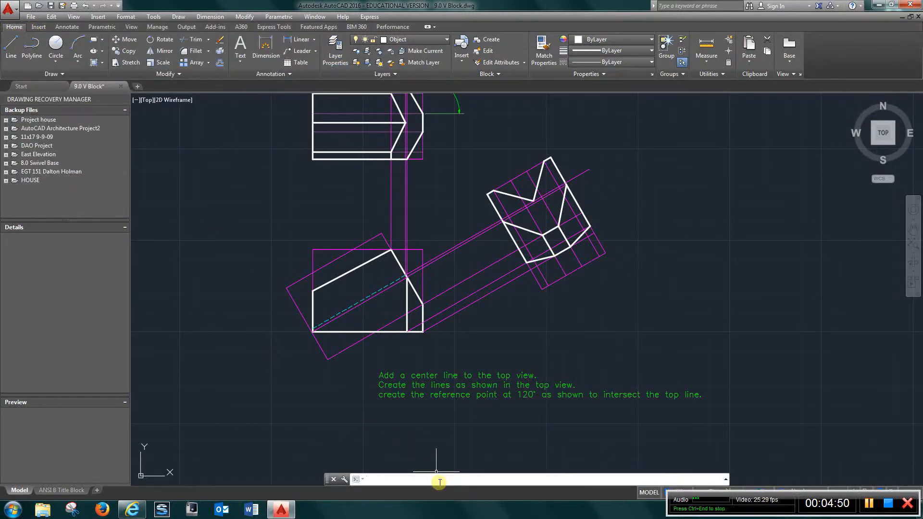
{"action": "type", "text": "line"}
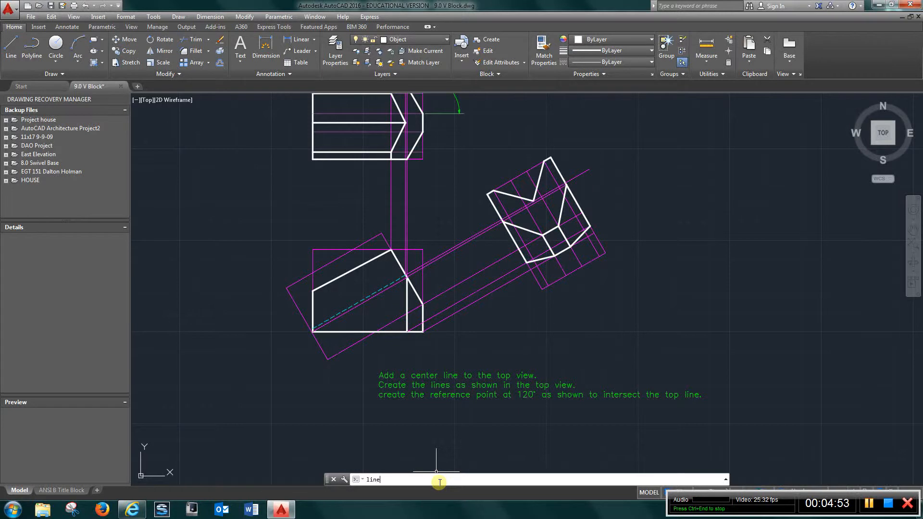
{"action": "type", "text": "LINEWEIGHT"}
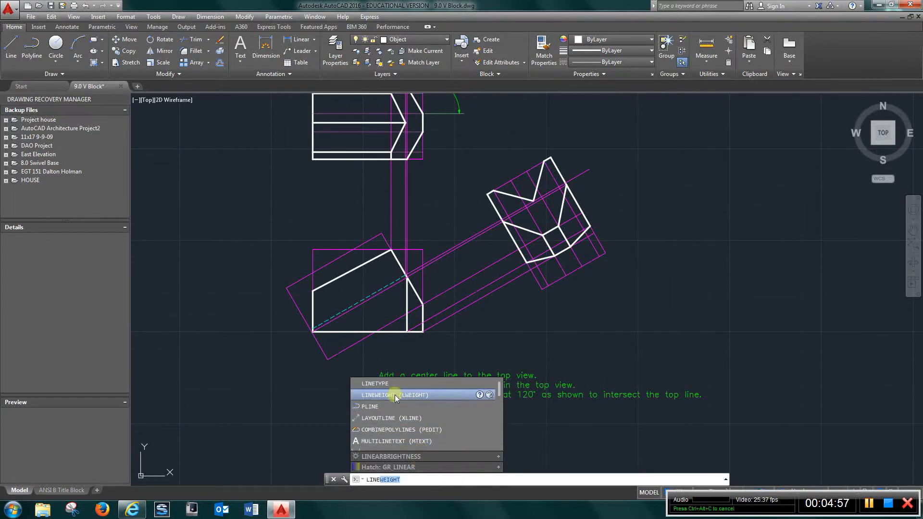
{"action": "left_click", "coordinate": [394, 394]}
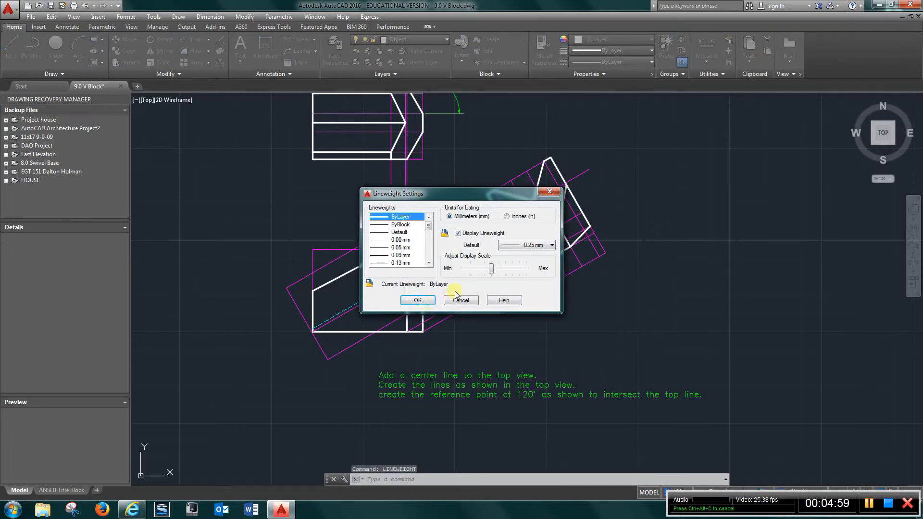
{"action": "mouse_move", "coordinate": [465, 263]}
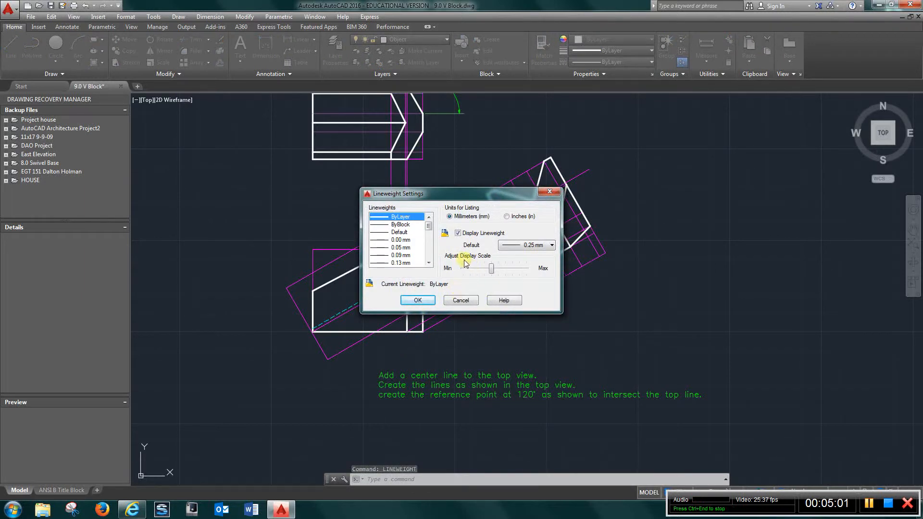
{"action": "mouse_move", "coordinate": [465, 245]}
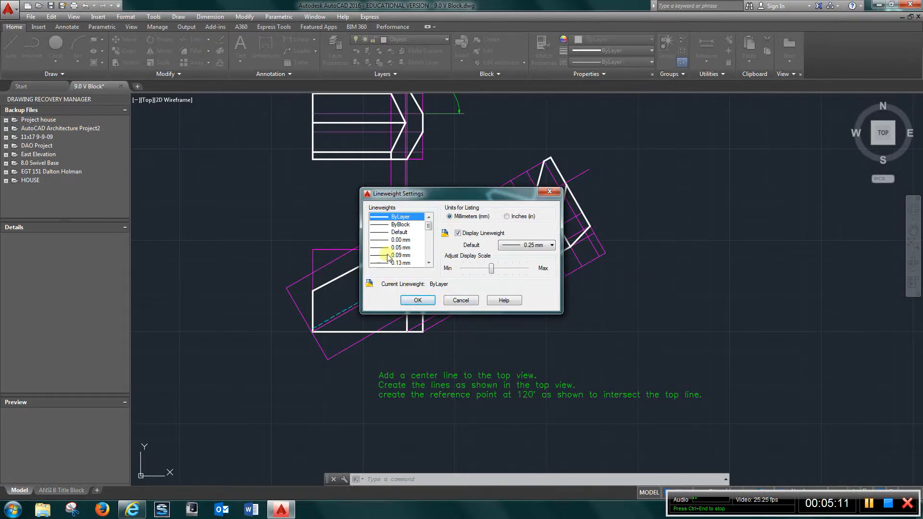
{"action": "mouse_move", "coordinate": [324, 305]}
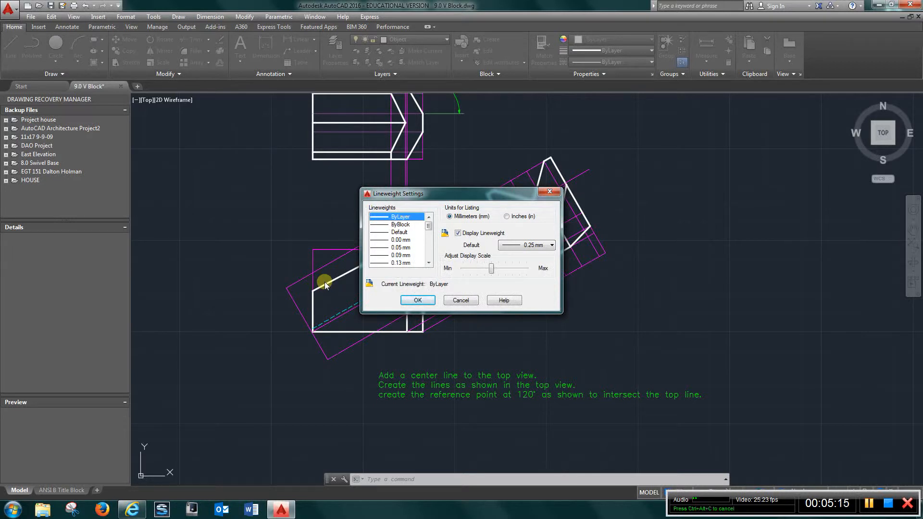
{"action": "mouse_move", "coordinate": [369, 266]}
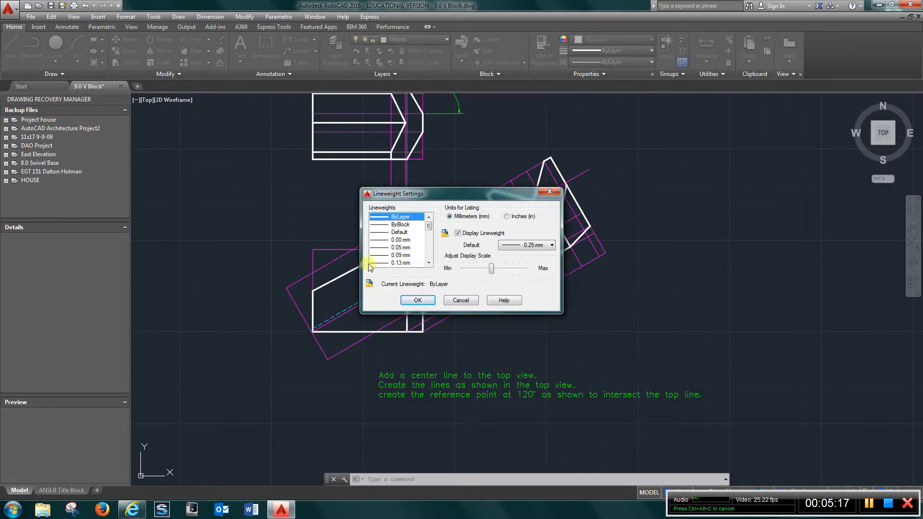
{"action": "mouse_move", "coordinate": [399, 231]}
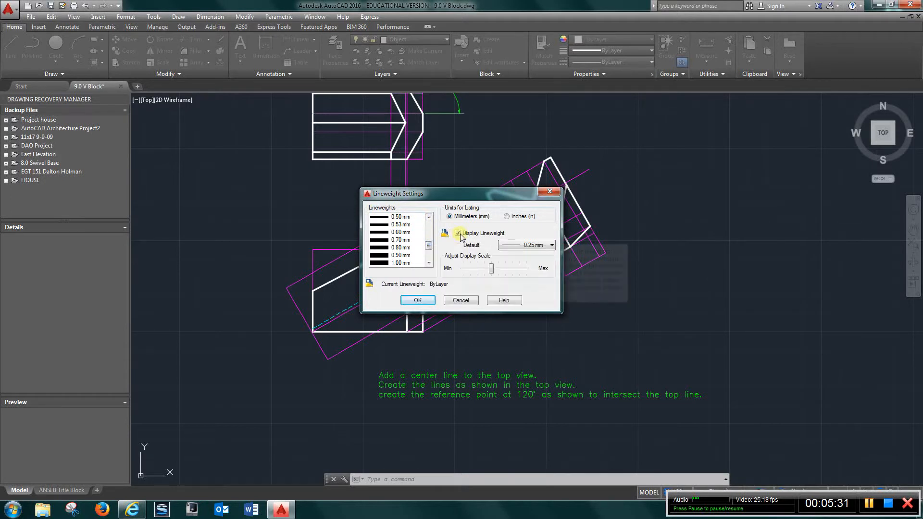
{"action": "mouse_move", "coordinate": [482, 237]}
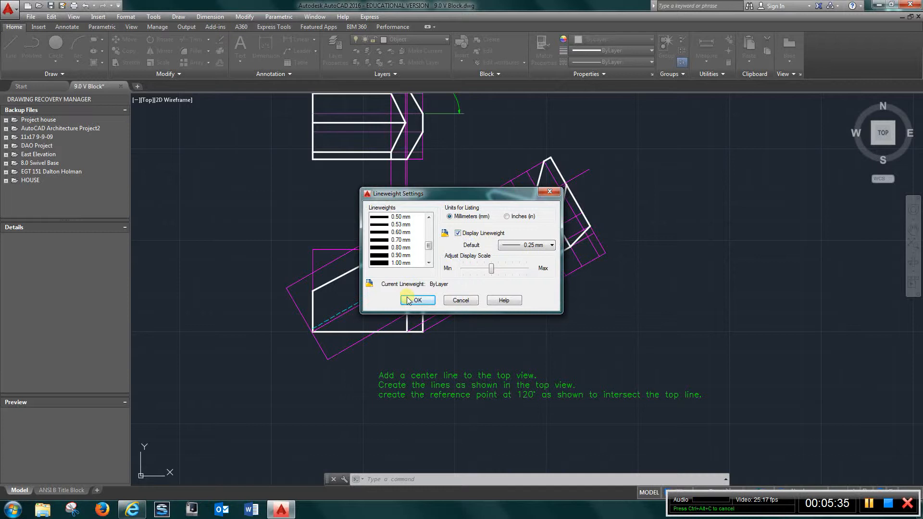
{"action": "left_click", "coordinate": [416, 300]}
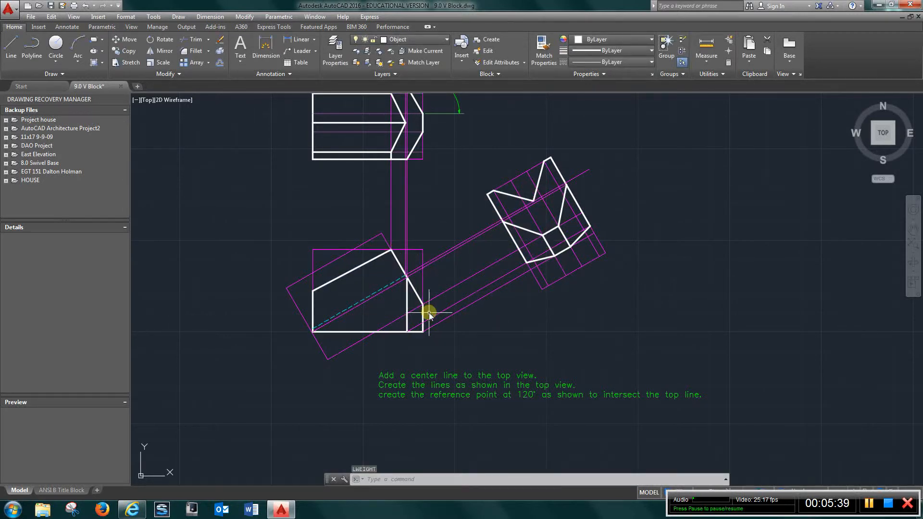
{"action": "mouse_move", "coordinate": [499, 311]}
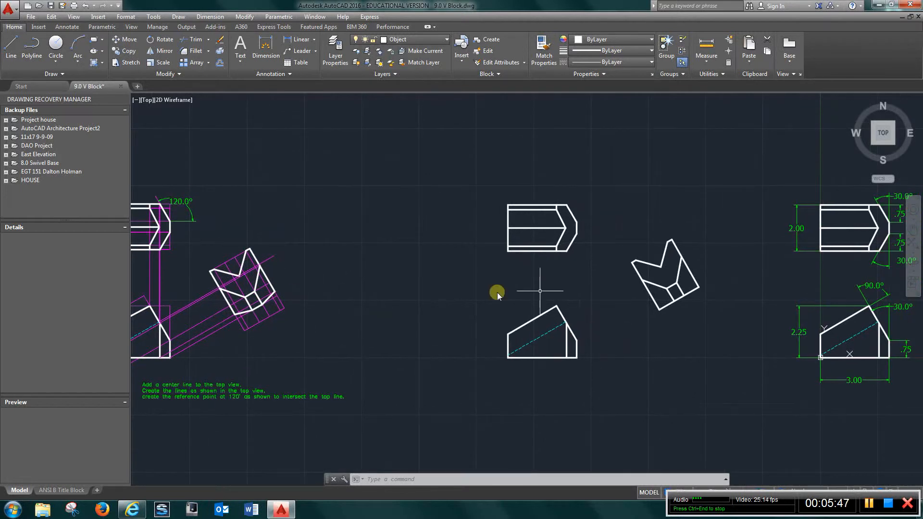
{"action": "mouse_move", "coordinate": [509, 305]}
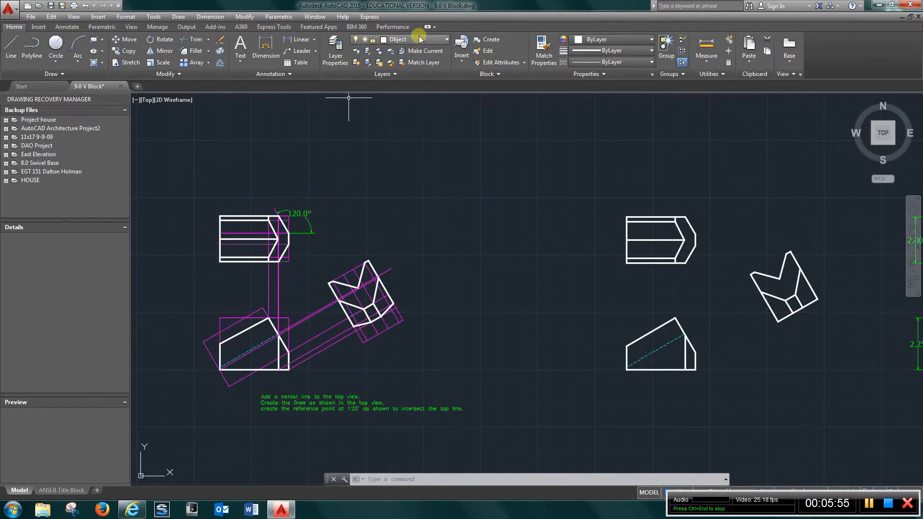
Make Construction the current layer, then head to the ANSI B Title Block layout.
{"action": "left_click", "coordinate": [405, 39]}
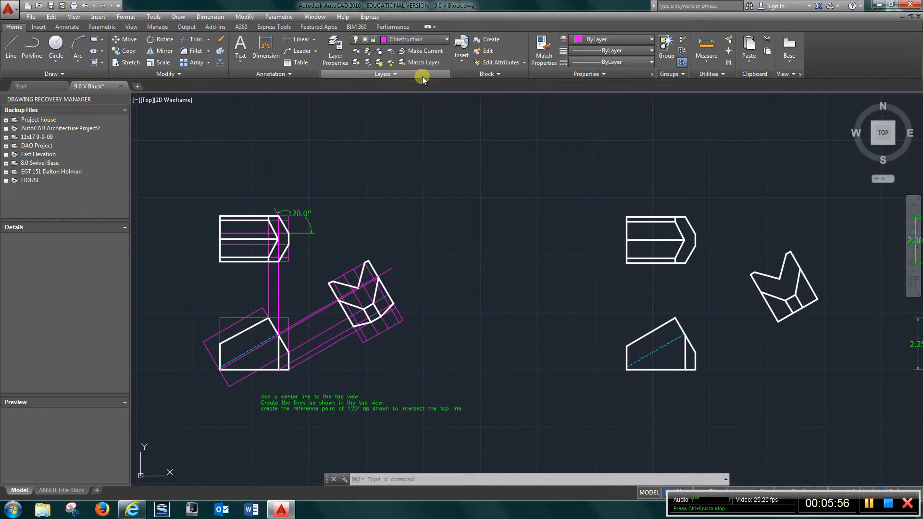
{"action": "mouse_move", "coordinate": [308, 308]}
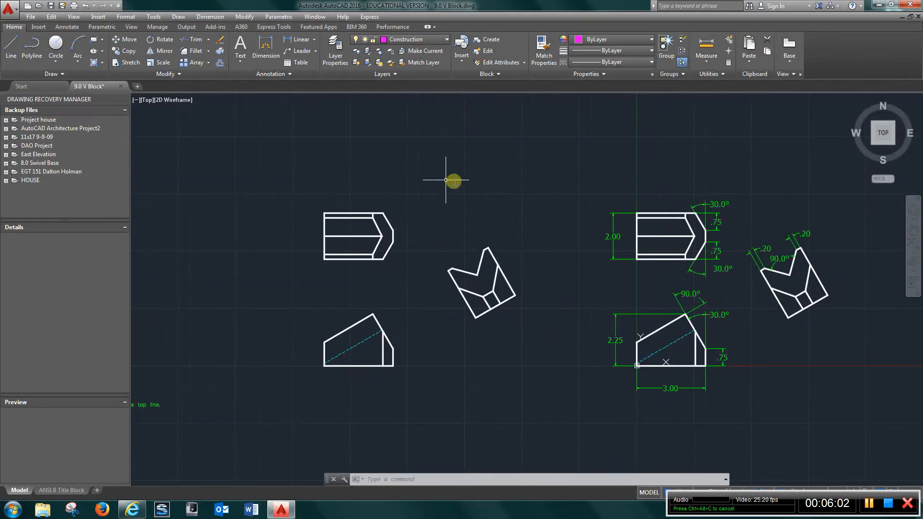
{"action": "mouse_move", "coordinate": [503, 235]}
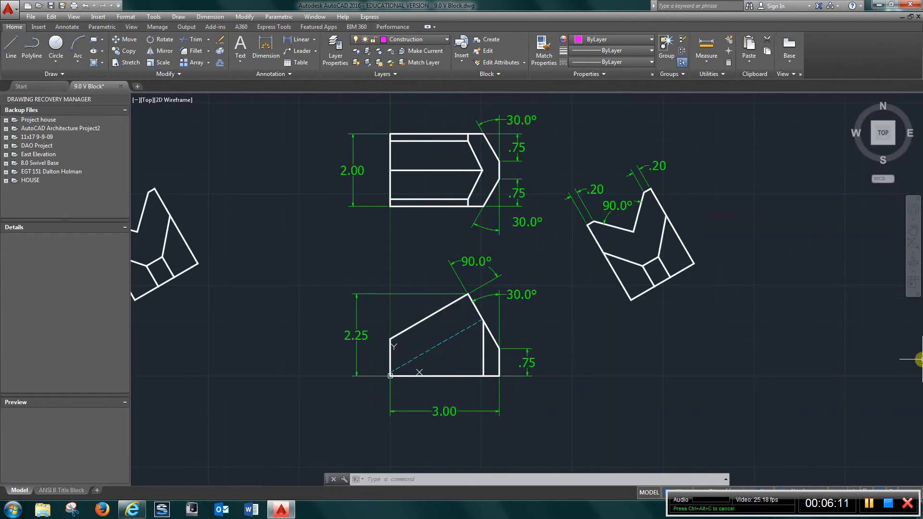
{"action": "mouse_move", "coordinate": [645, 237]}
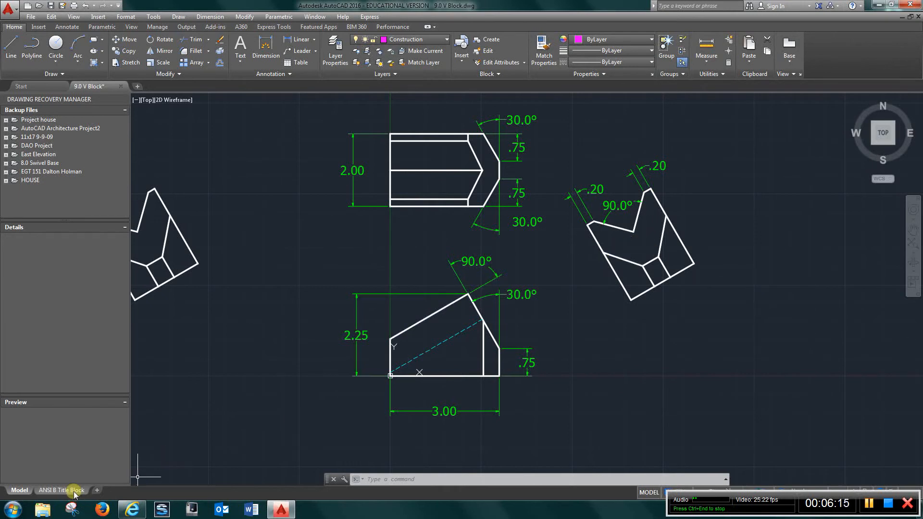
{"action": "mouse_move", "coordinate": [563, 113]}
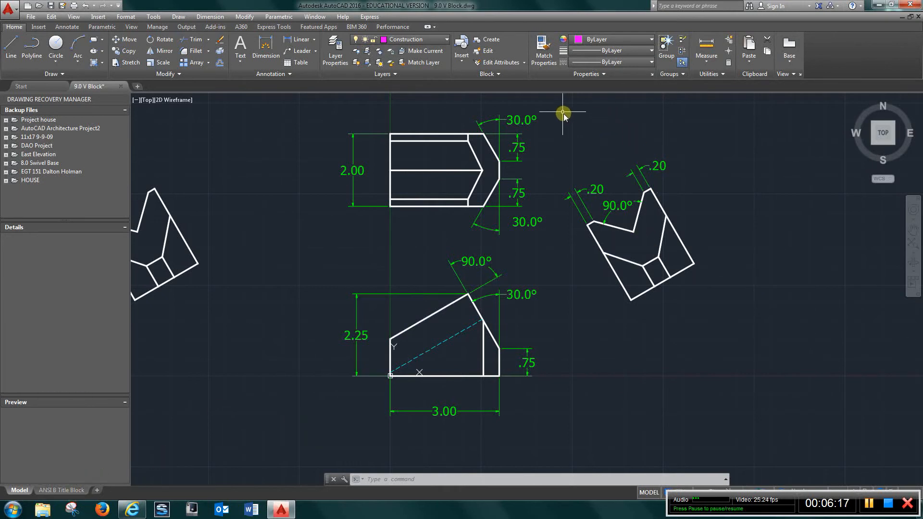
{"action": "mouse_move", "coordinate": [490, 40]}
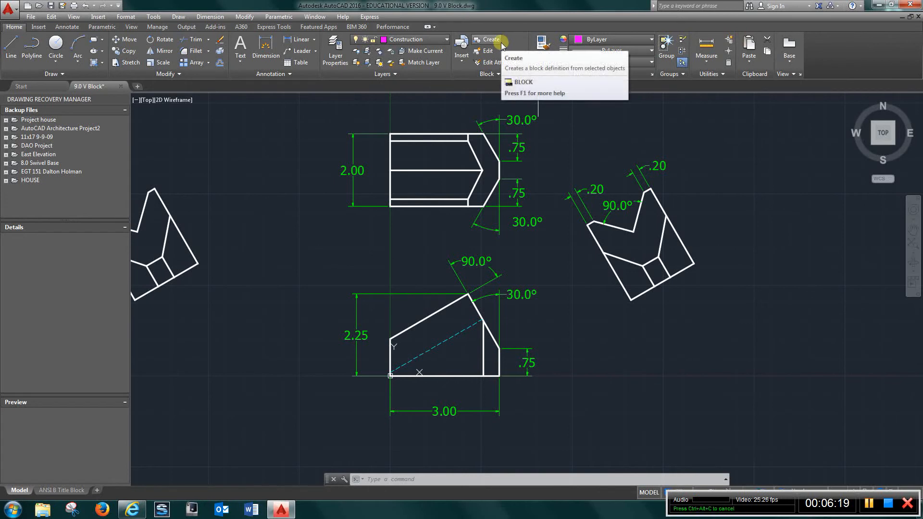
{"action": "left_click", "coordinate": [61, 489]}
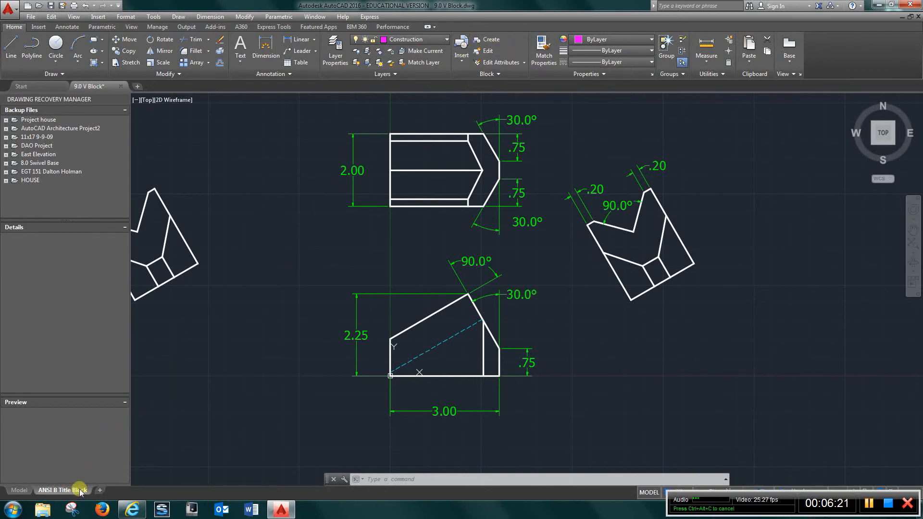
Show the ANSI B Title Block layout and zoom in on the sheet with the three views.
{"action": "left_click", "coordinate": [61, 490]}
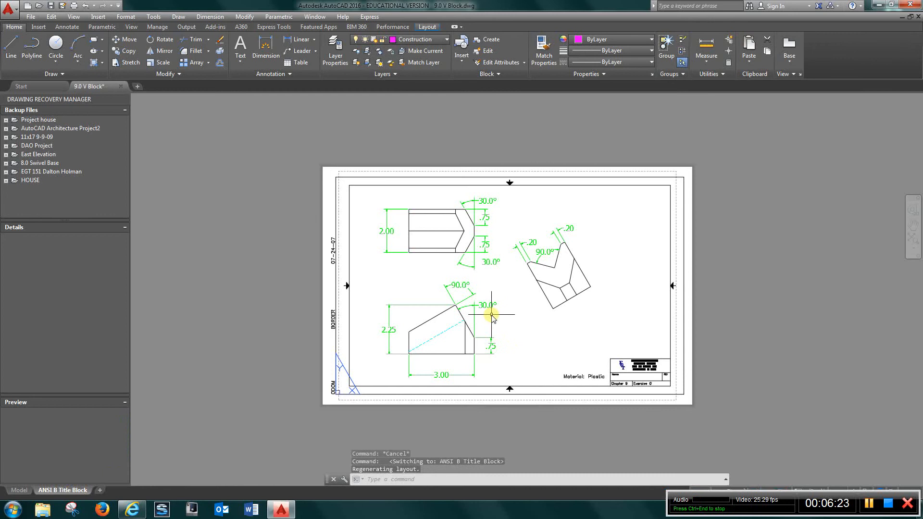
{"action": "scroll", "scroll_direction": "up", "scroll_amount": 3}
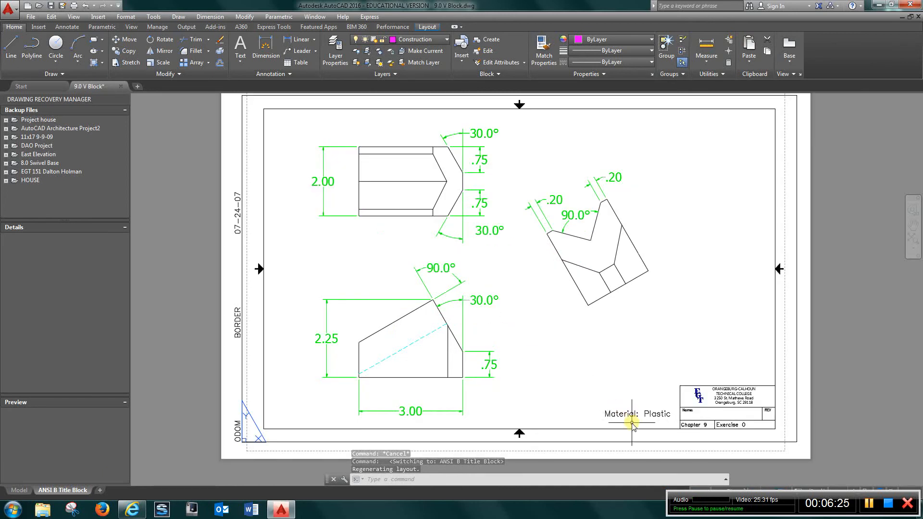
{"action": "mouse_move", "coordinate": [852, 449]}
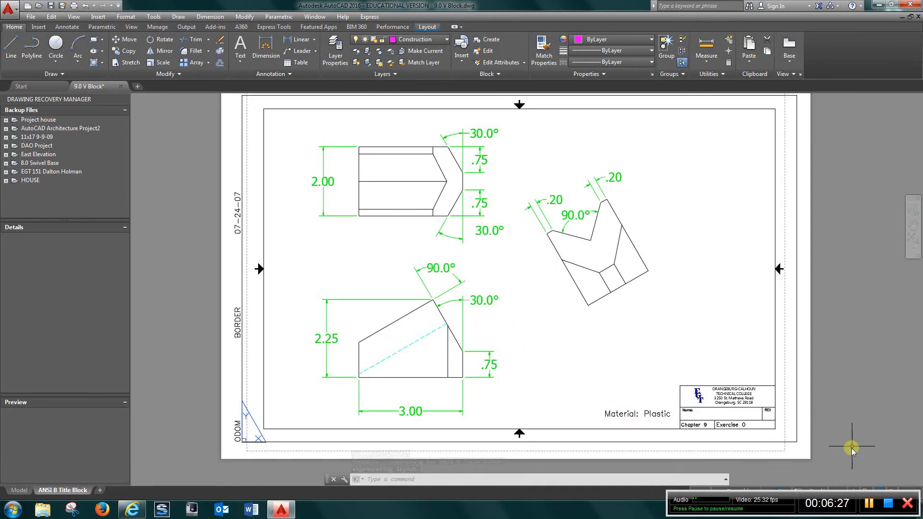